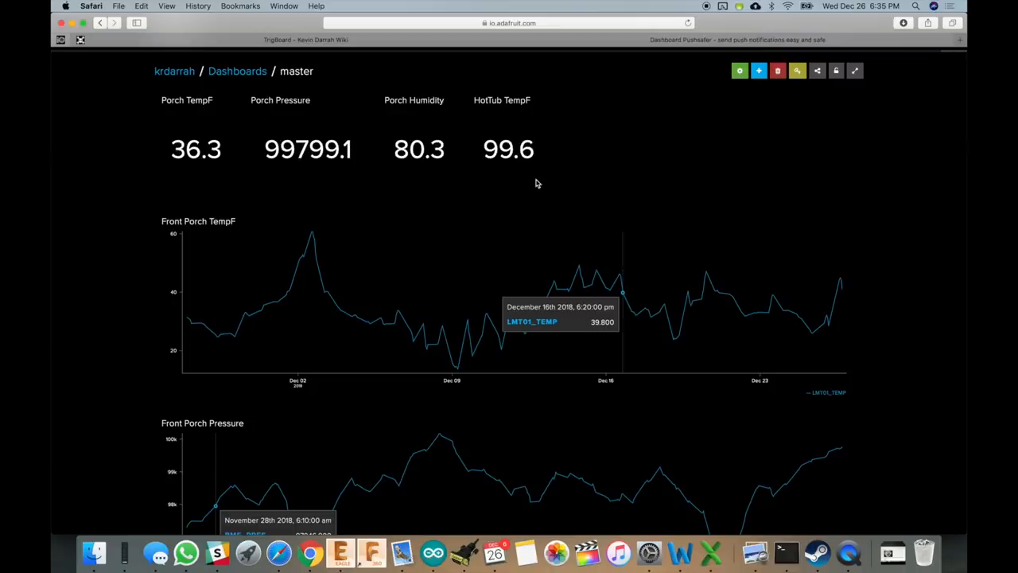
mouse_move(534, 143)
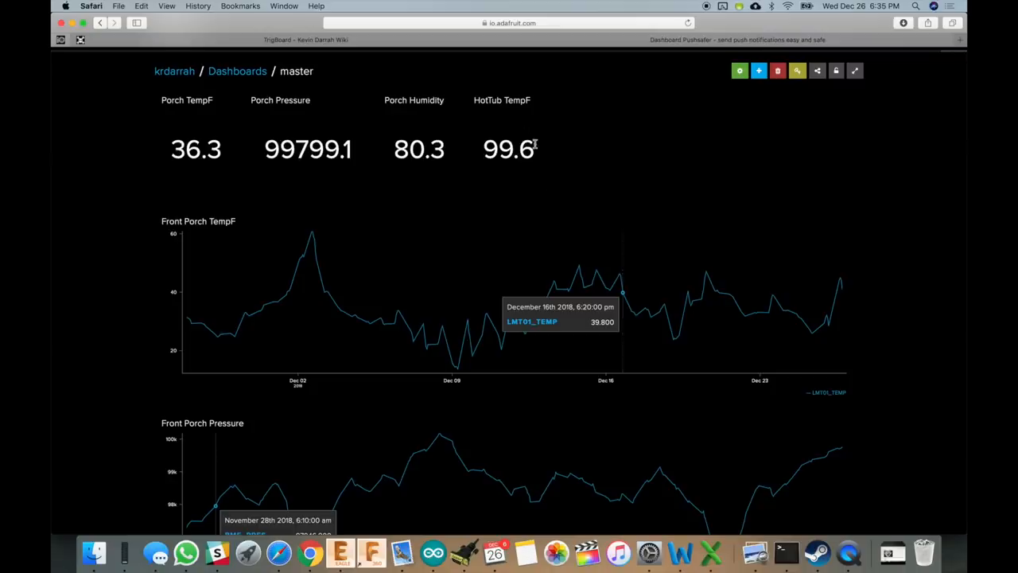
Step: Scroll the TrigBoard wiki page past Out of the Box Setup down to the Base Firmware section
scroll(down, 3)
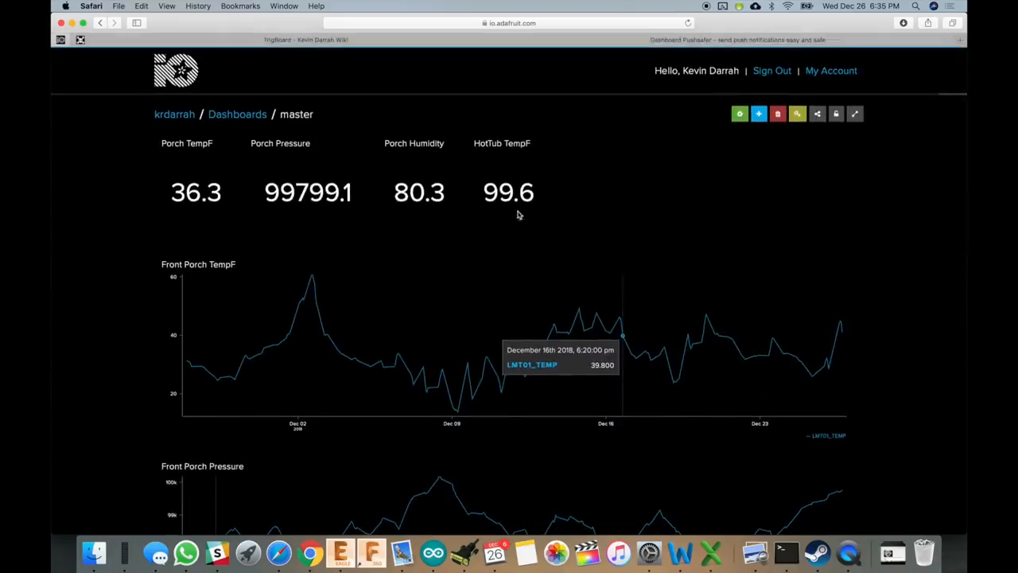
mouse_move(493, 251)
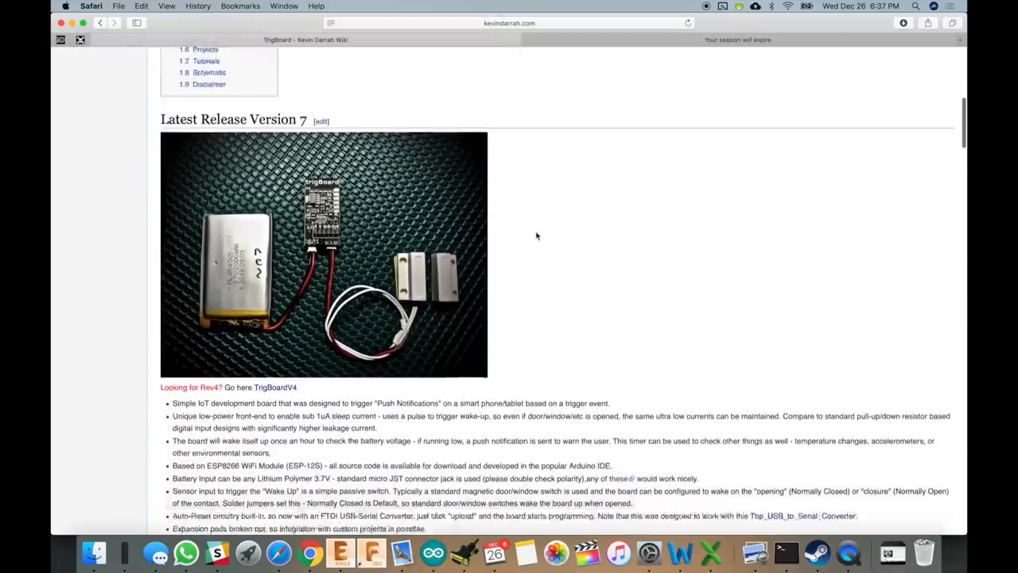
scroll(down, 3)
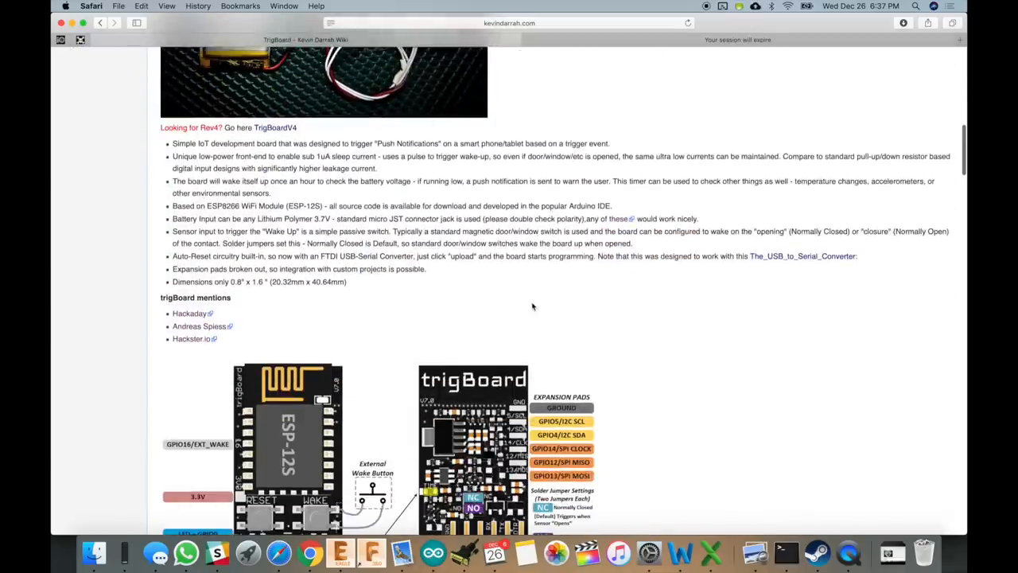
scroll(down, 3)
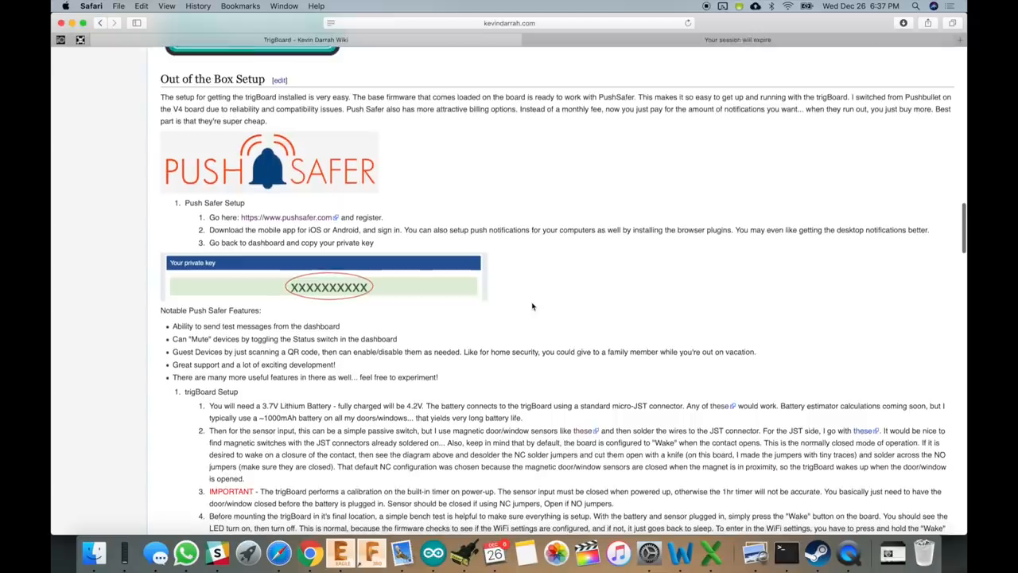
scroll(down, 3)
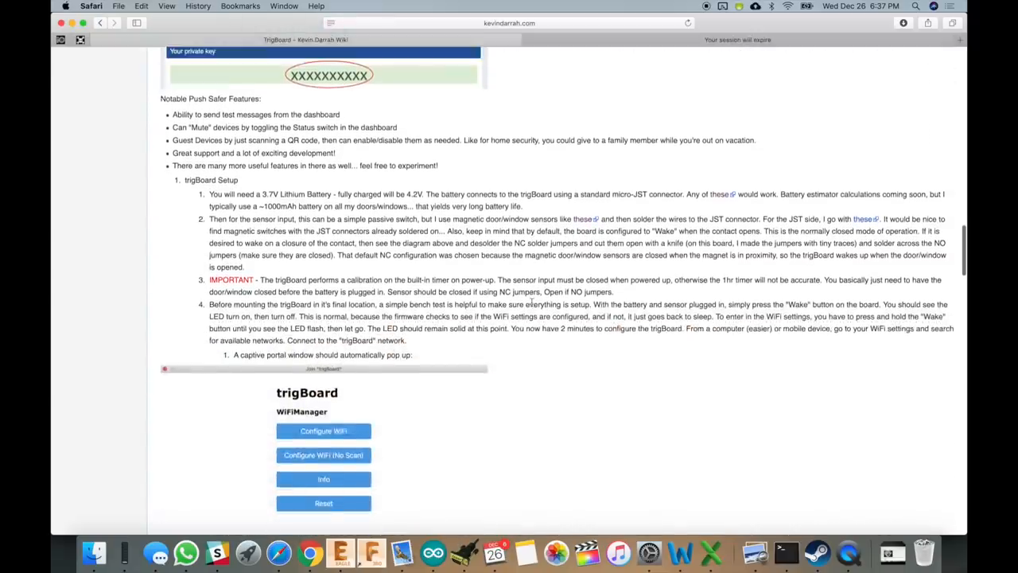
scroll(down, 3)
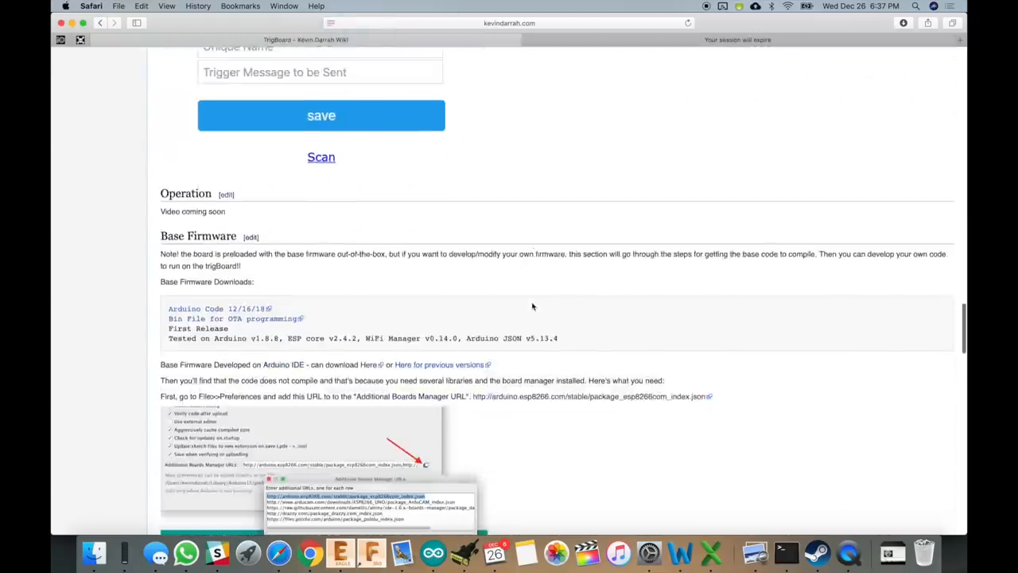
scroll(down, 3)
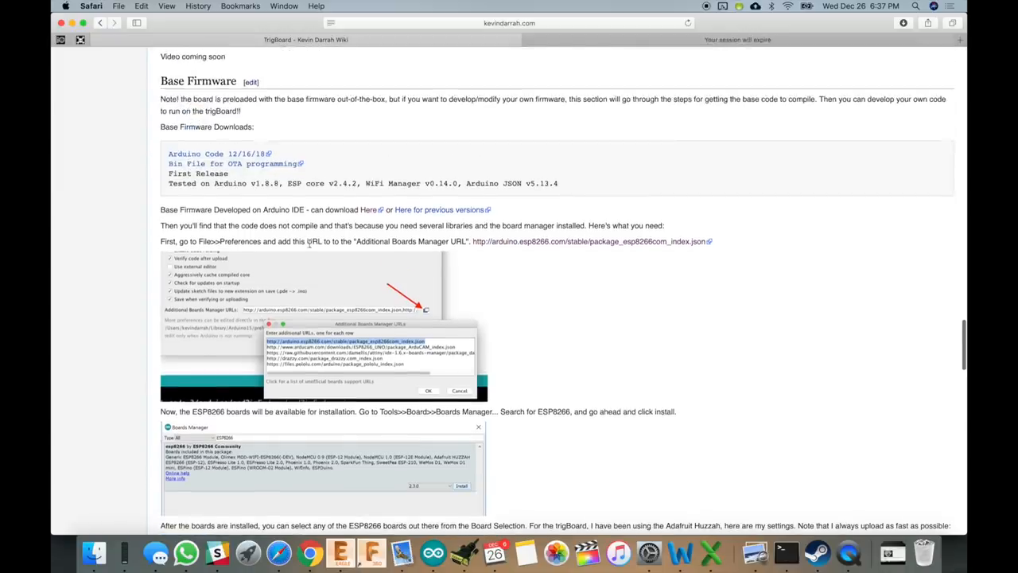
scroll(down, 3)
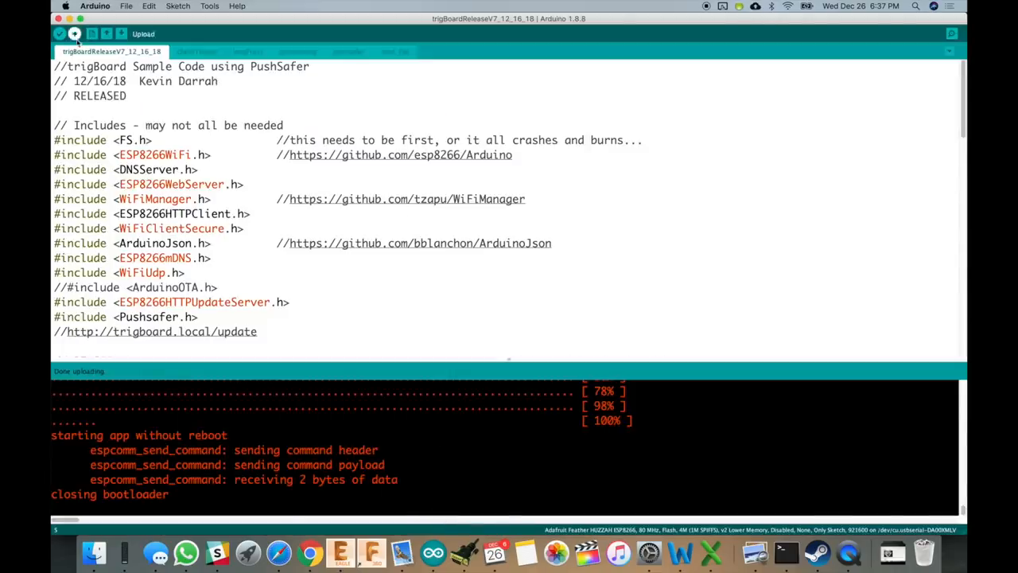
Step: Verify the trigBoard sketch so it compiles to 411644 bytes (39%) of program storage
click(59, 33)
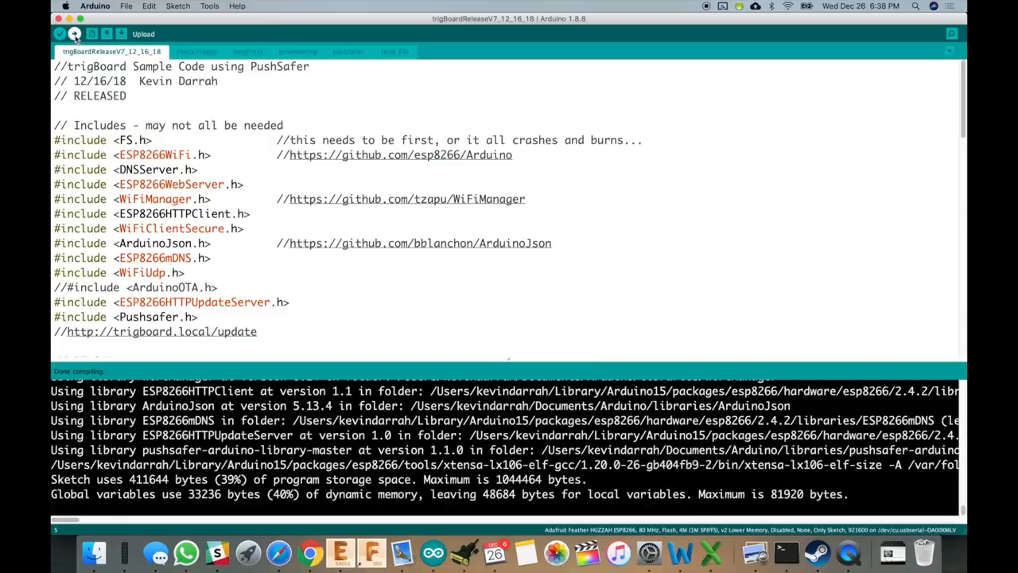
click(74, 34)
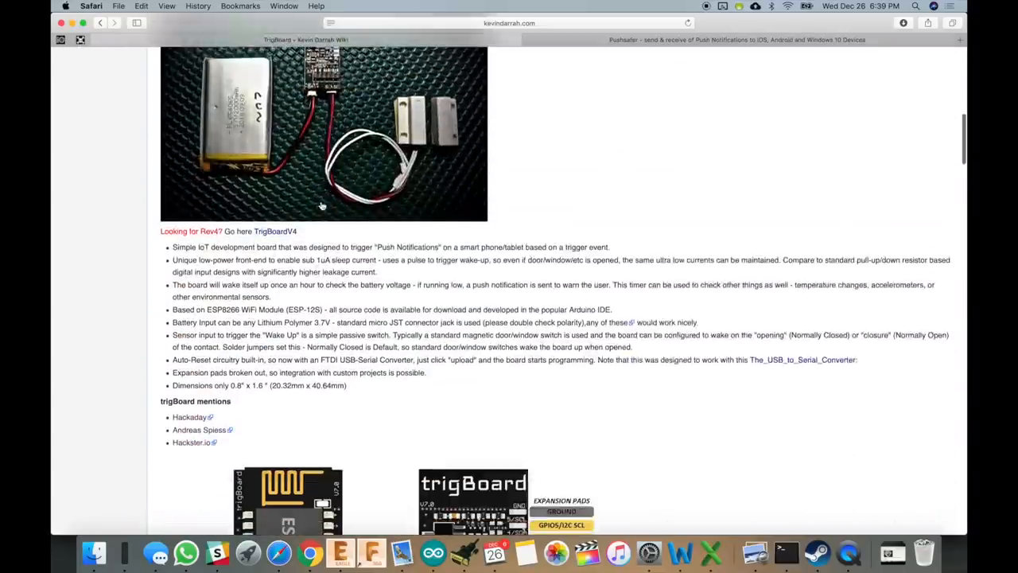
Step: Scroll the wiki to Purchase trigBoard and follow the 'I Sell on Tindie' badge to the KD Circuits store
scroll(down, 3)
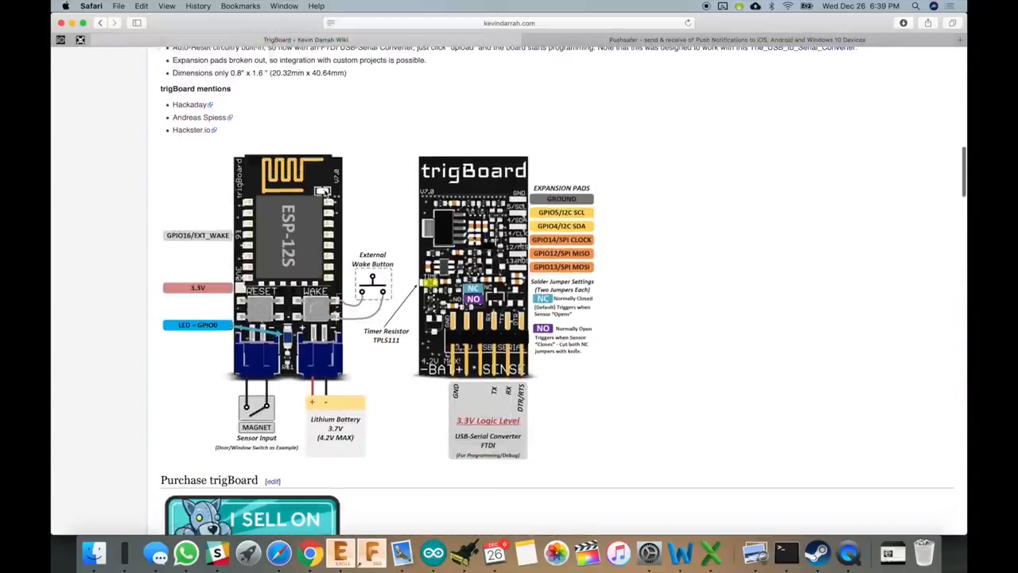
scroll(down, 3)
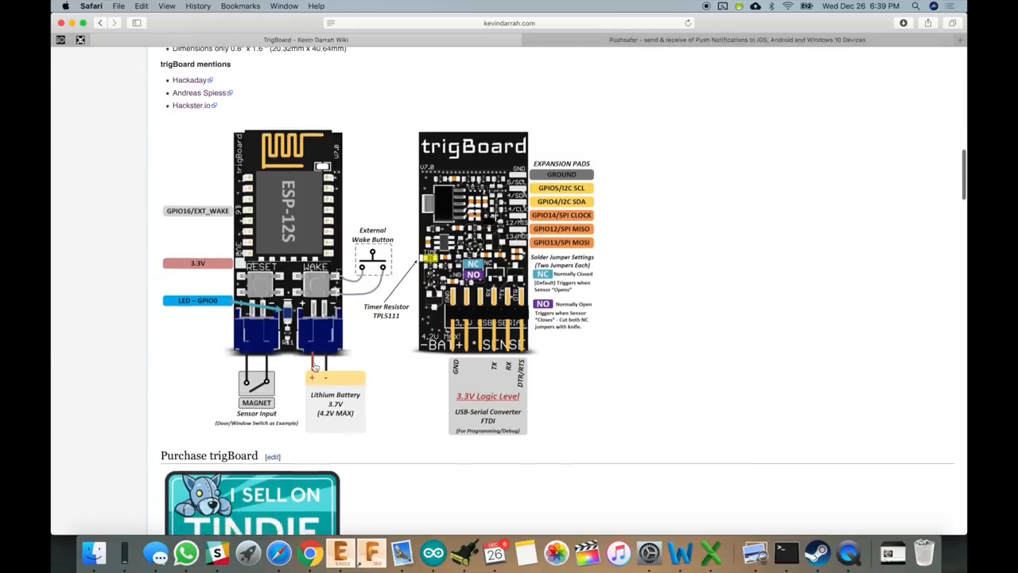
scroll(down, 3)
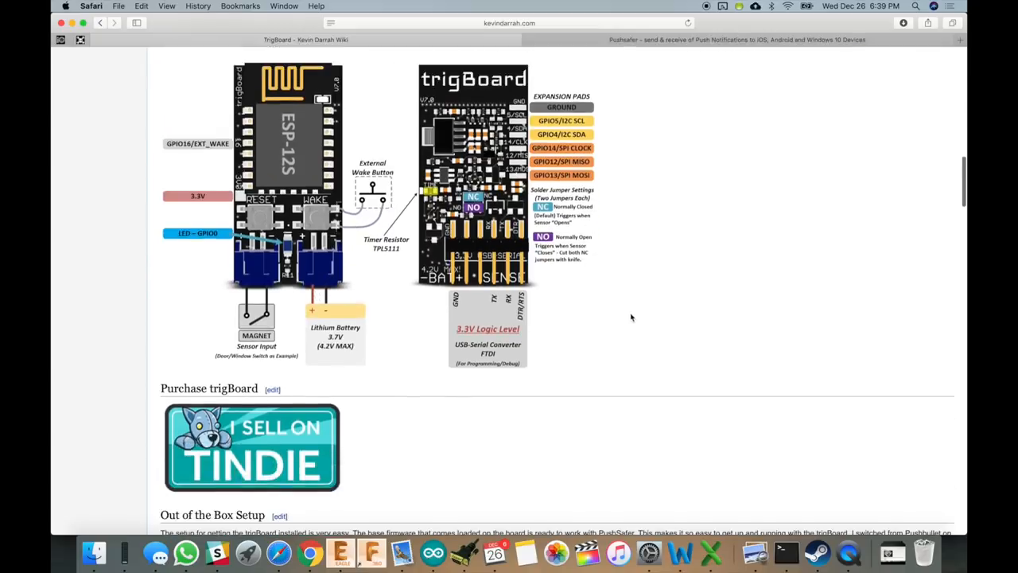
scroll(down, 3)
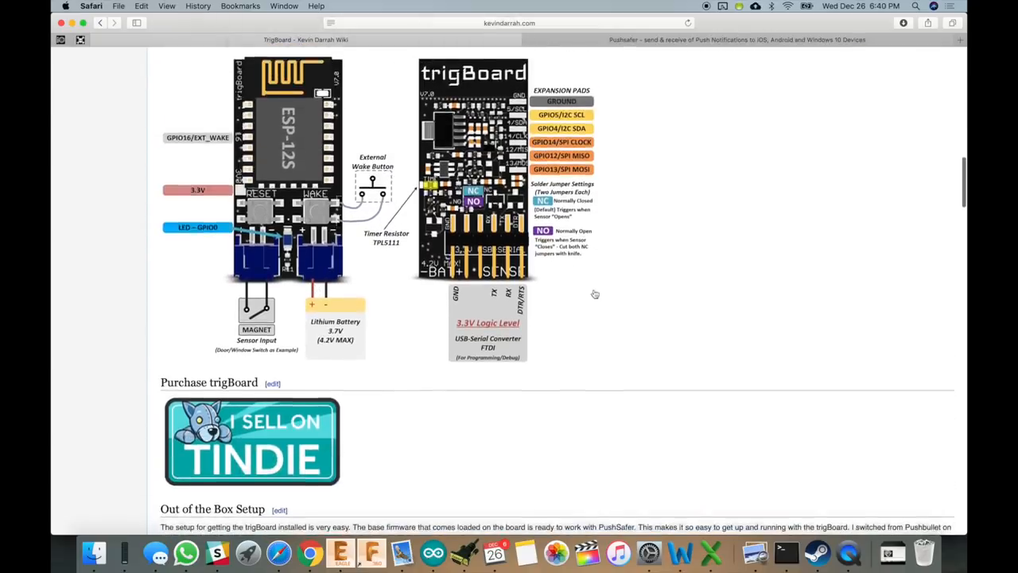
scroll(down, 3)
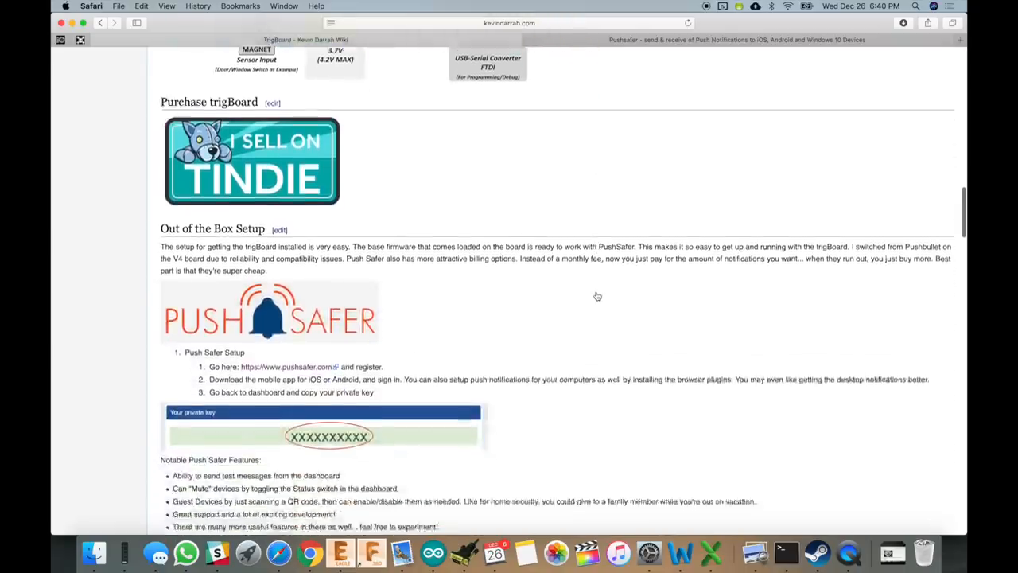
scroll(down, 3)
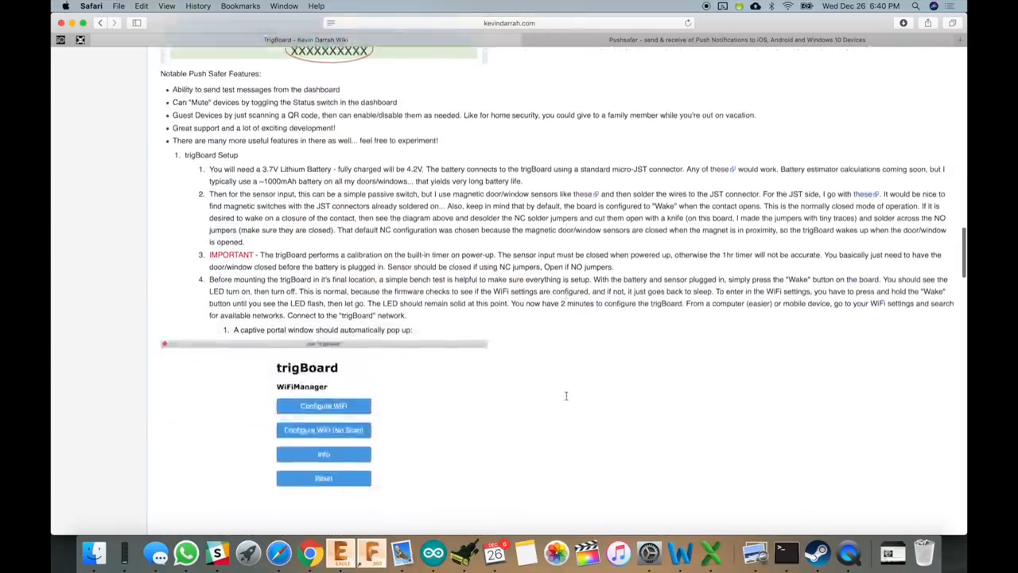
scroll(up, 3)
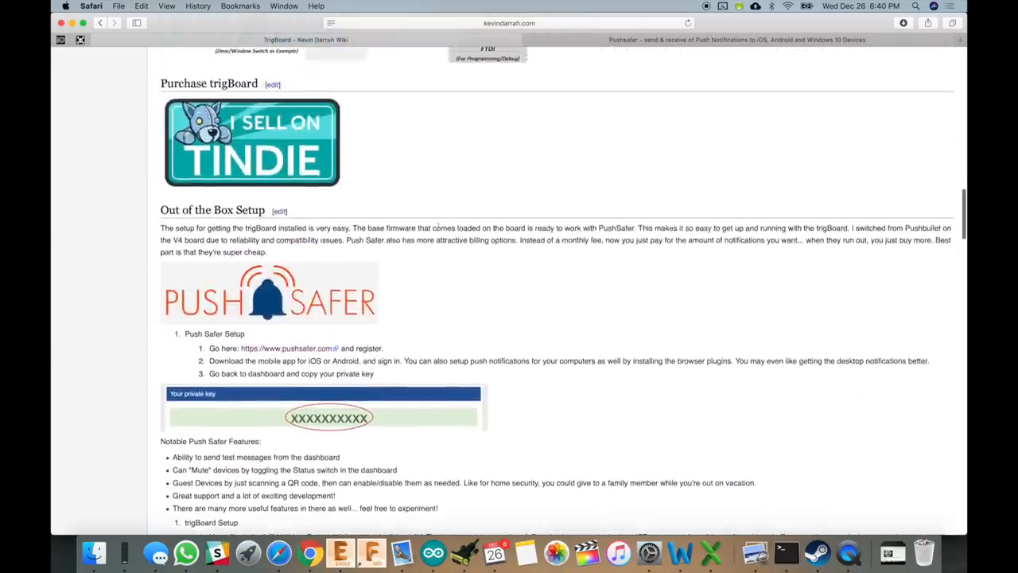
scroll(down, 3)
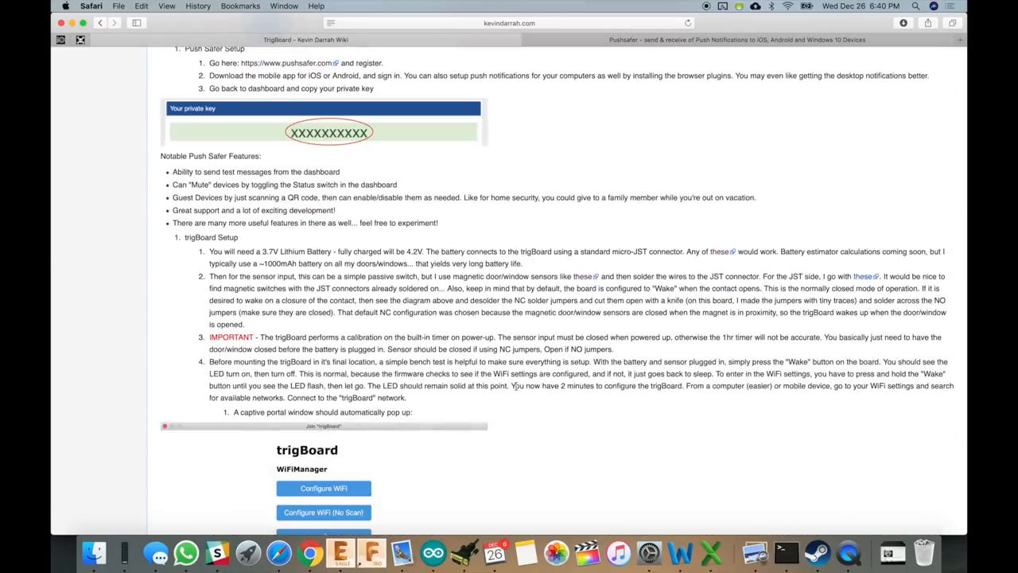
scroll(down, 3)
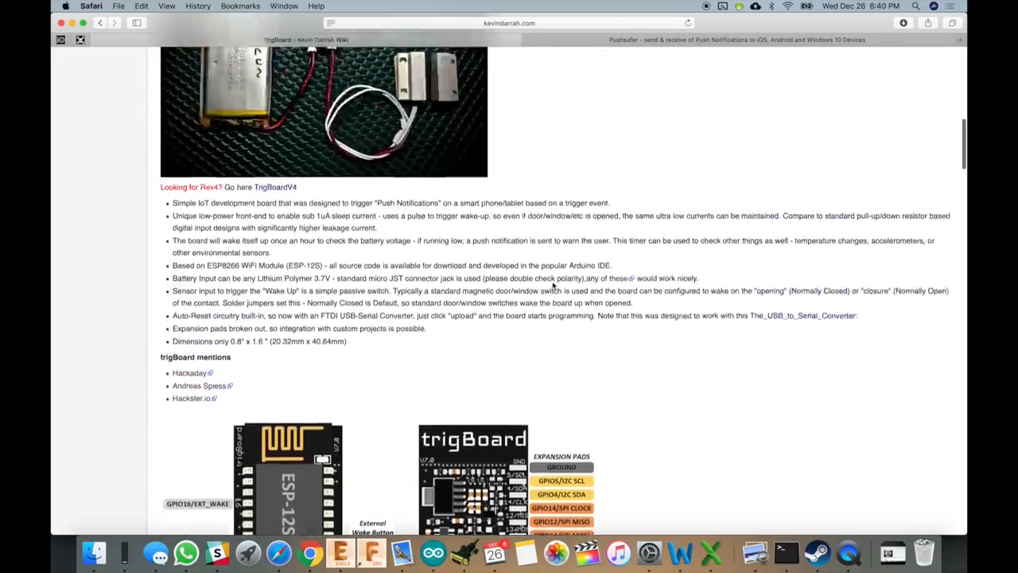
scroll(up, 3)
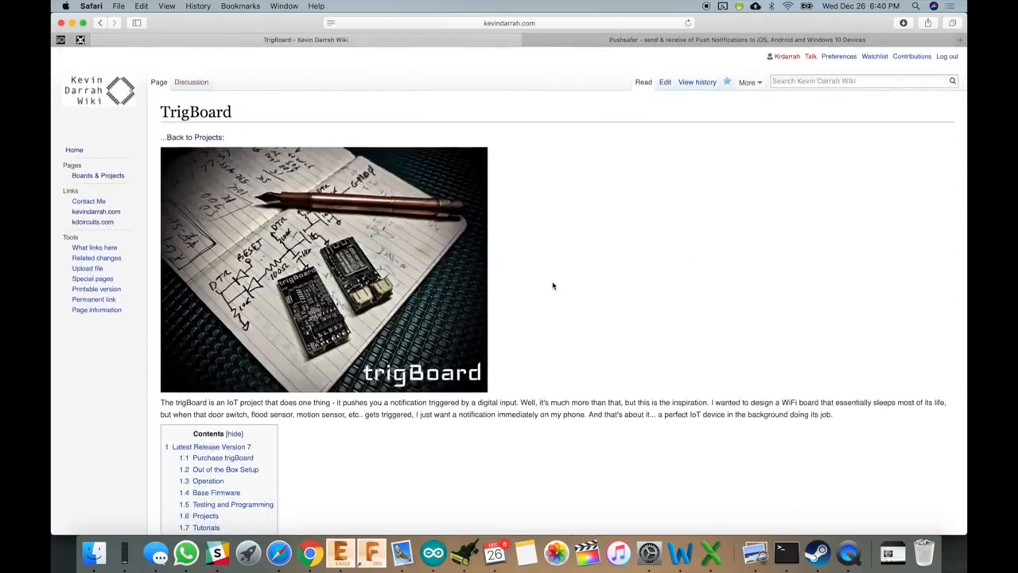
scroll(down, 3)
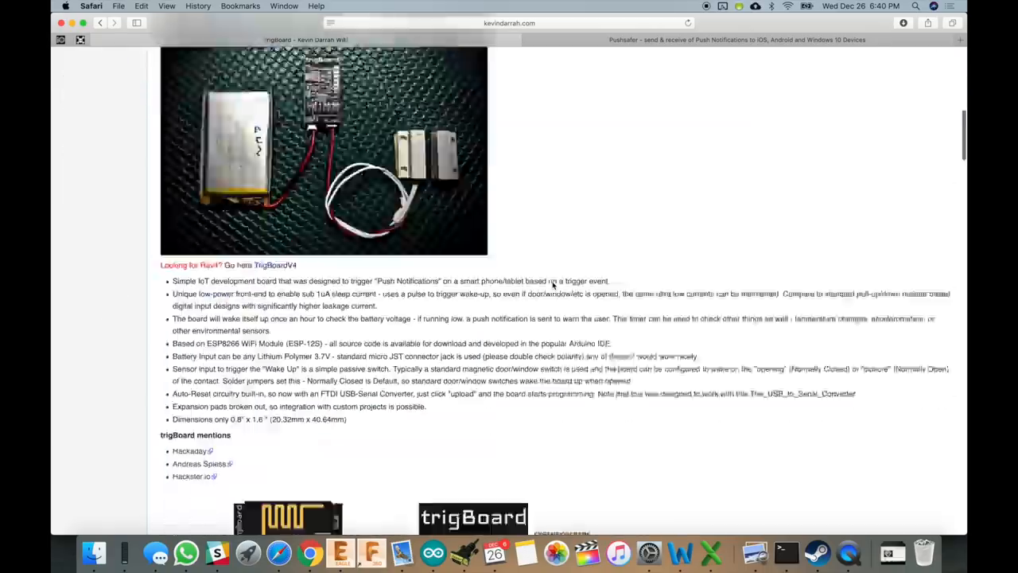
scroll(down, 3)
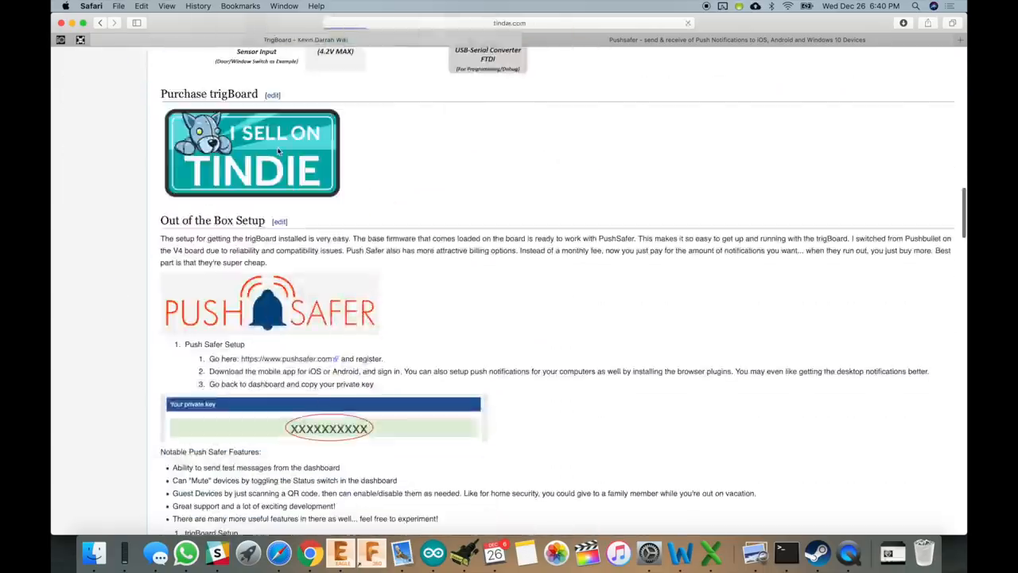
click(251, 152)
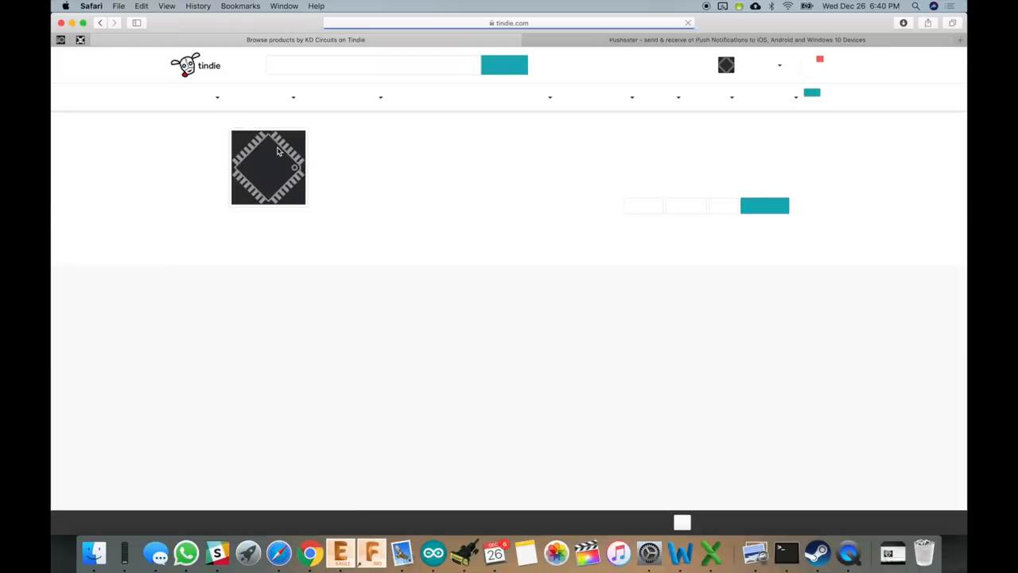